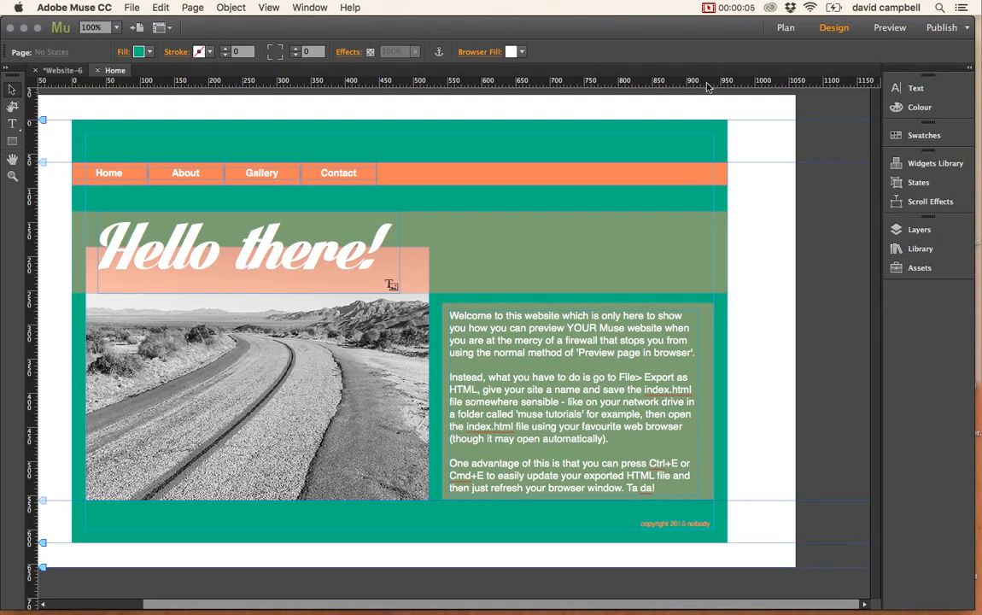
{"action": "mouse_move", "coordinate": [410, 150]}
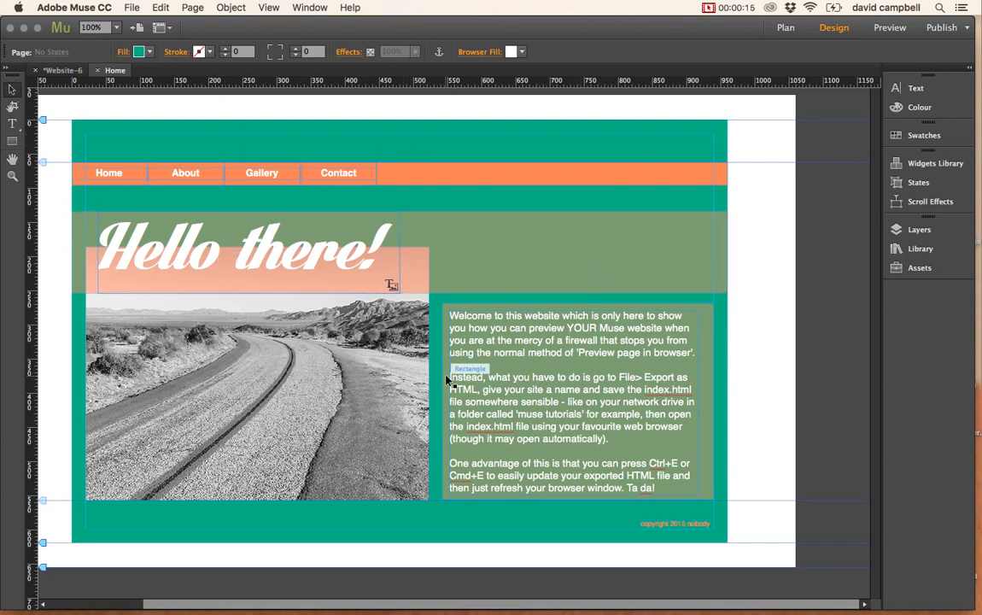
{"action": "mouse_move", "coordinate": [243, 307]}
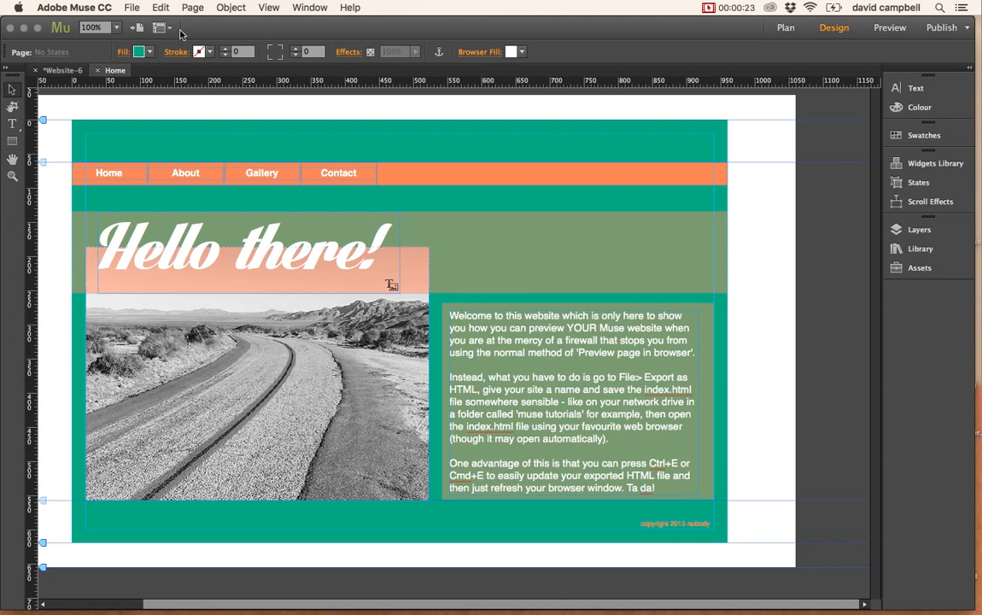
- Choose Export as HTML from the File menu to bring up the export dialog
{"action": "left_click", "coordinate": [132, 7]}
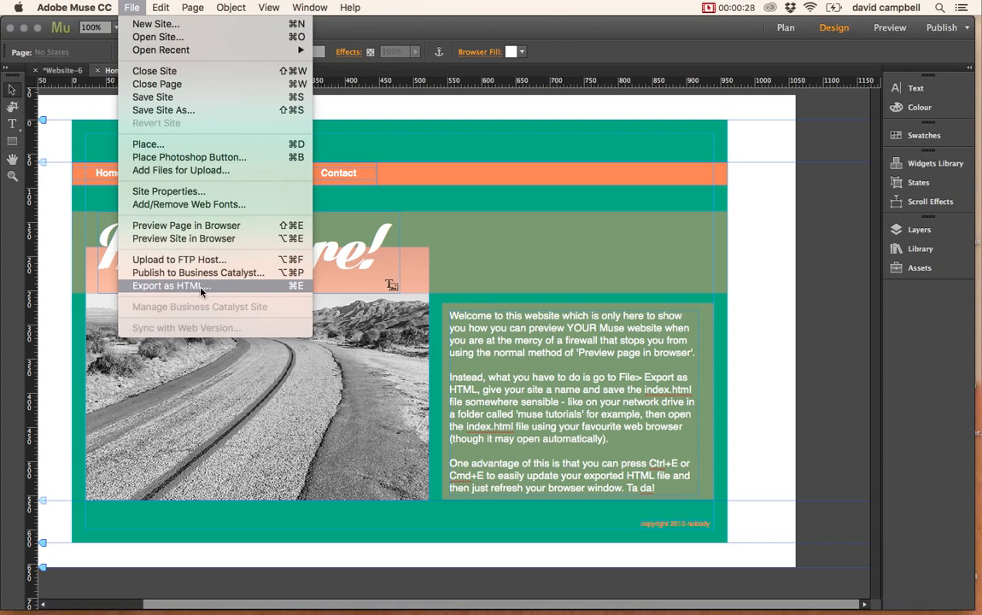
{"action": "mouse_move", "coordinate": [302, 294]}
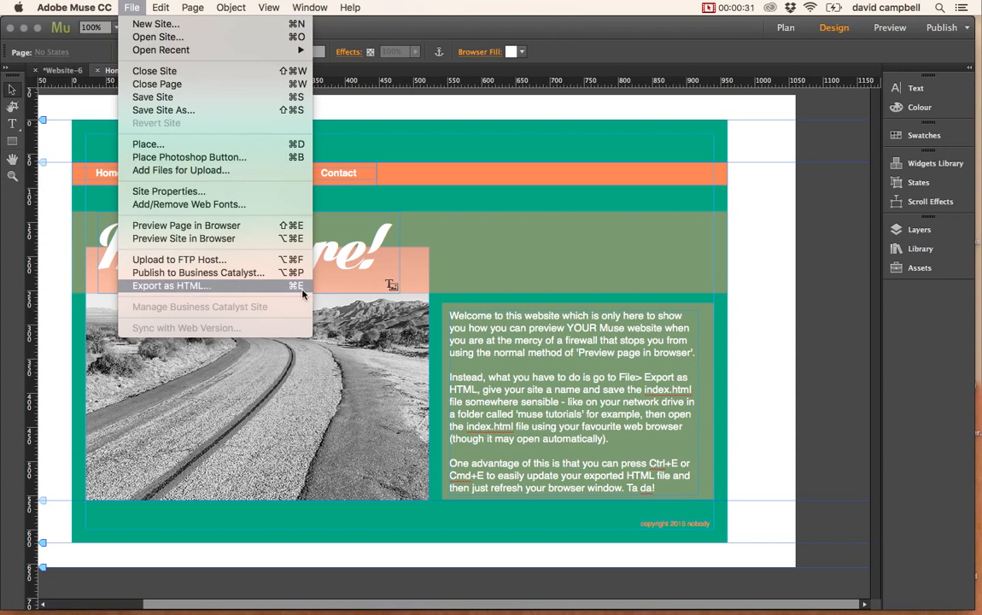
{"action": "mouse_move", "coordinate": [297, 293]}
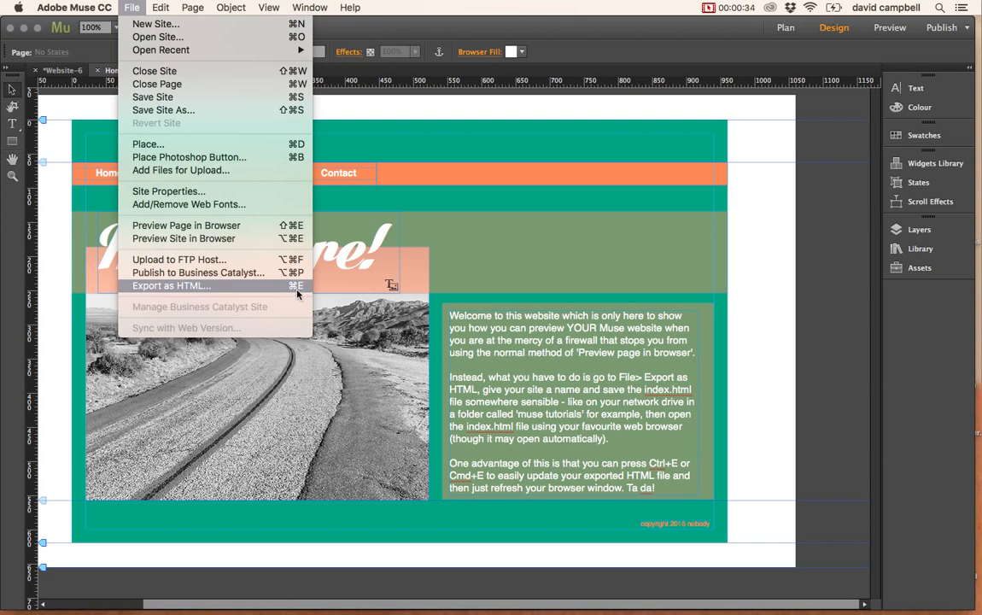
{"action": "mouse_move", "coordinate": [225, 291]}
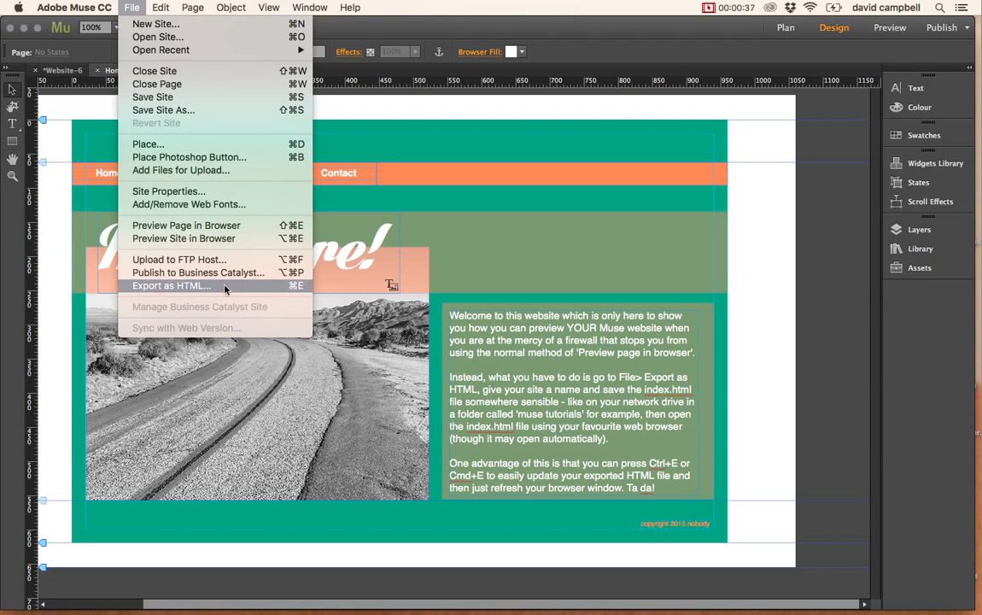
{"action": "left_click", "coordinate": [171, 285]}
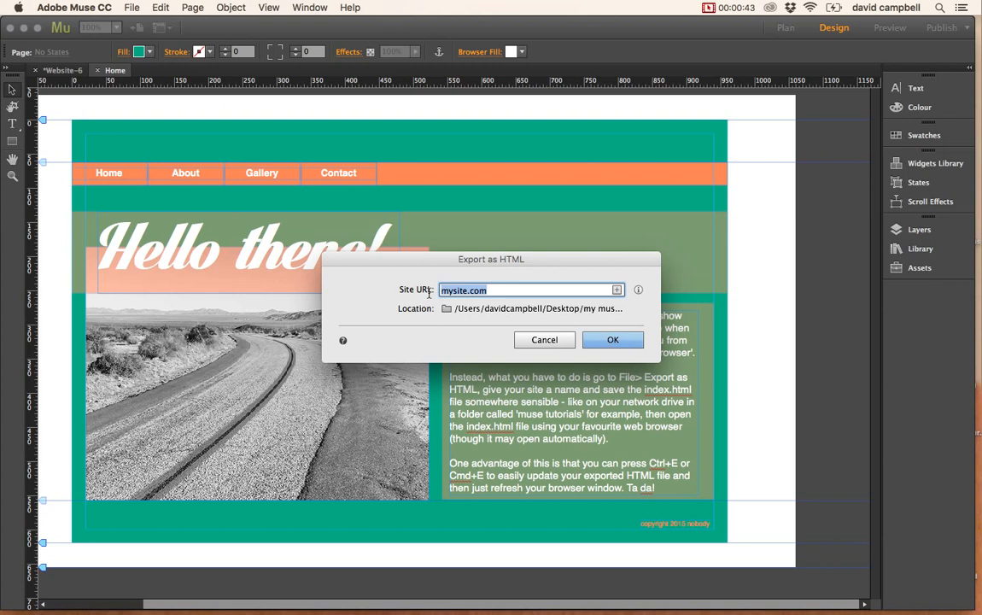
{"action": "mouse_move", "coordinate": [403, 267]}
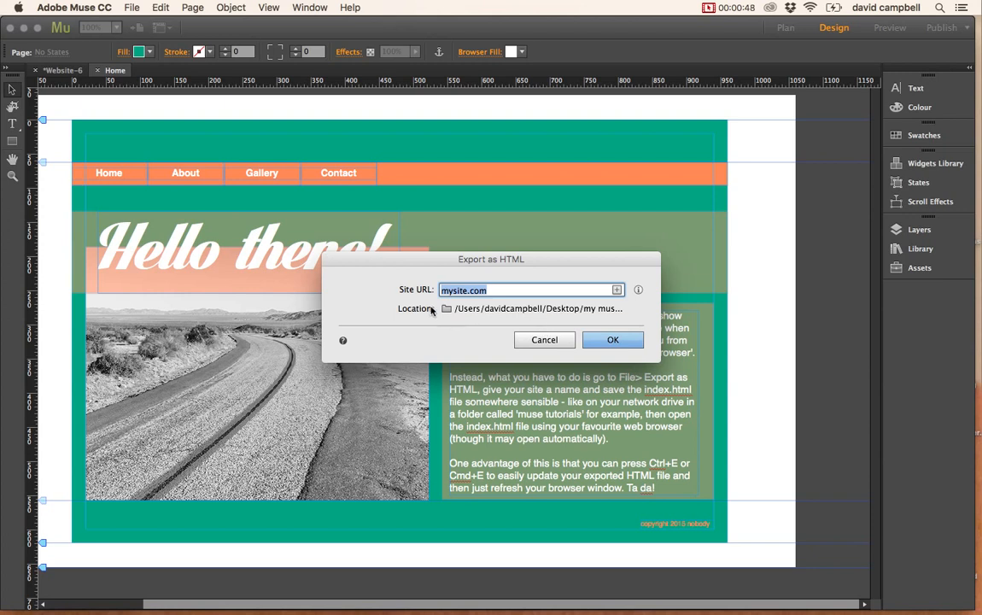
{"action": "mouse_move", "coordinate": [504, 307]}
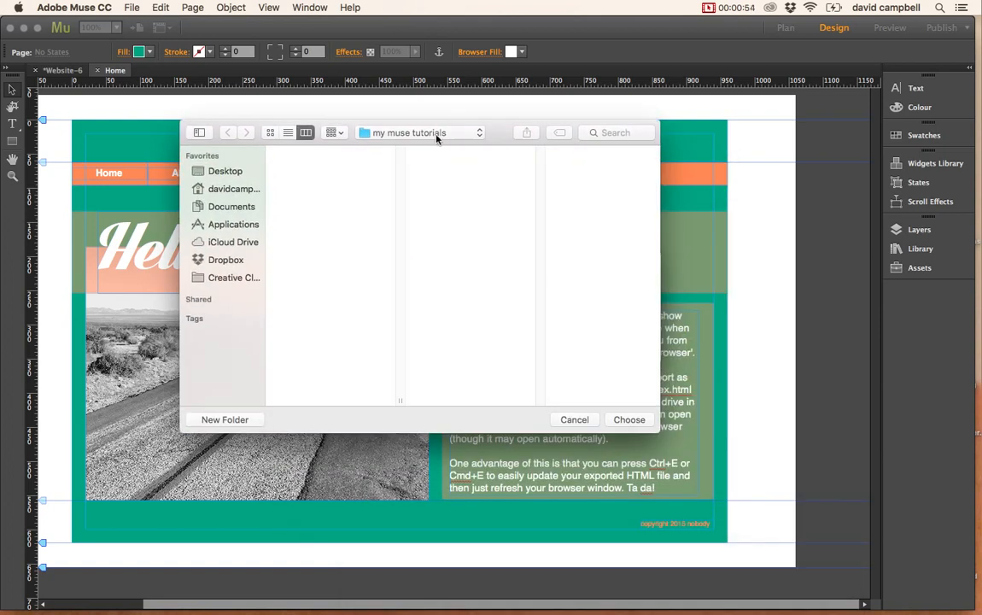
{"action": "mouse_move", "coordinate": [347, 228]}
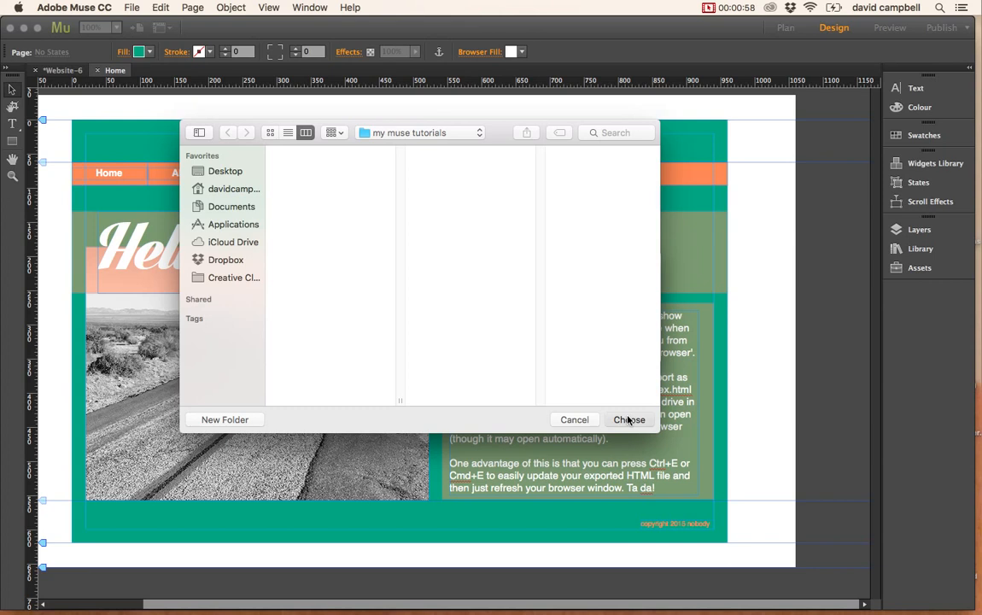
- Export the site with URL mysite.com into the my muse tutorials folder
{"action": "left_click", "coordinate": [630, 420]}
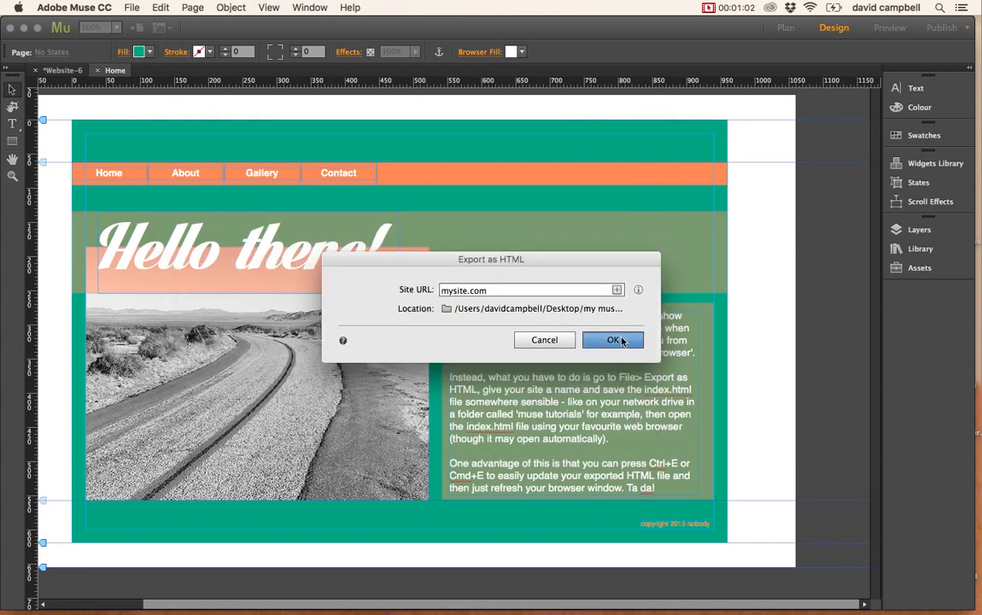
{"action": "left_click", "coordinate": [613, 338]}
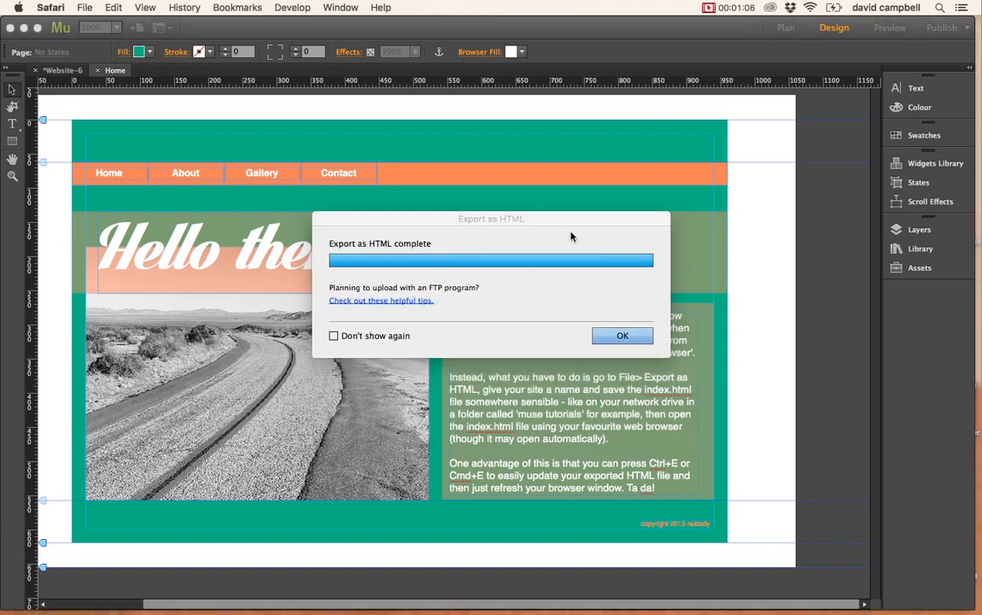
- View the exported index.html with its Hello there! heading and slideshow in Safari
{"action": "left_click", "coordinate": [622, 335]}
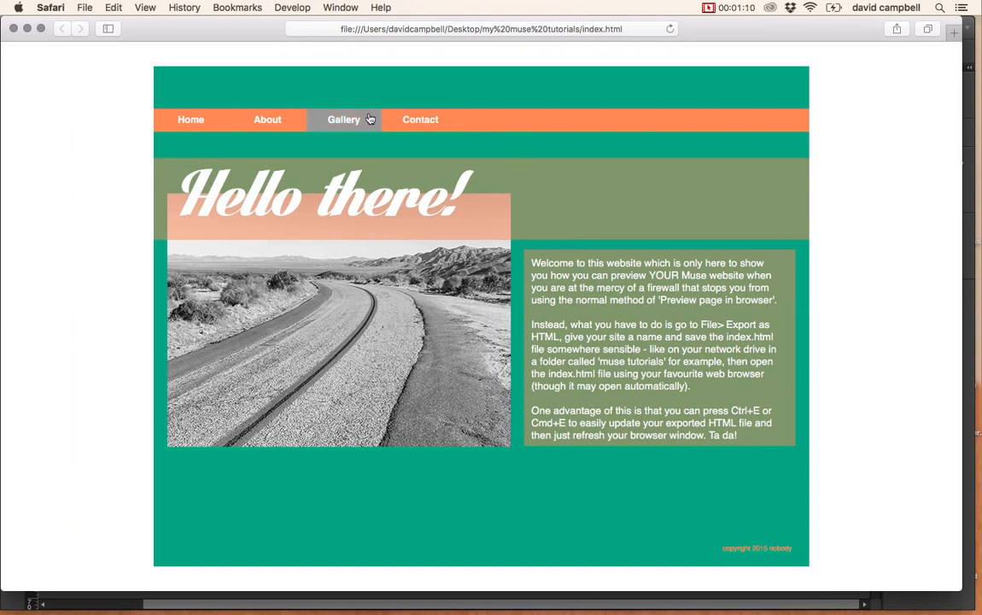
{"action": "left_click", "coordinate": [420, 119]}
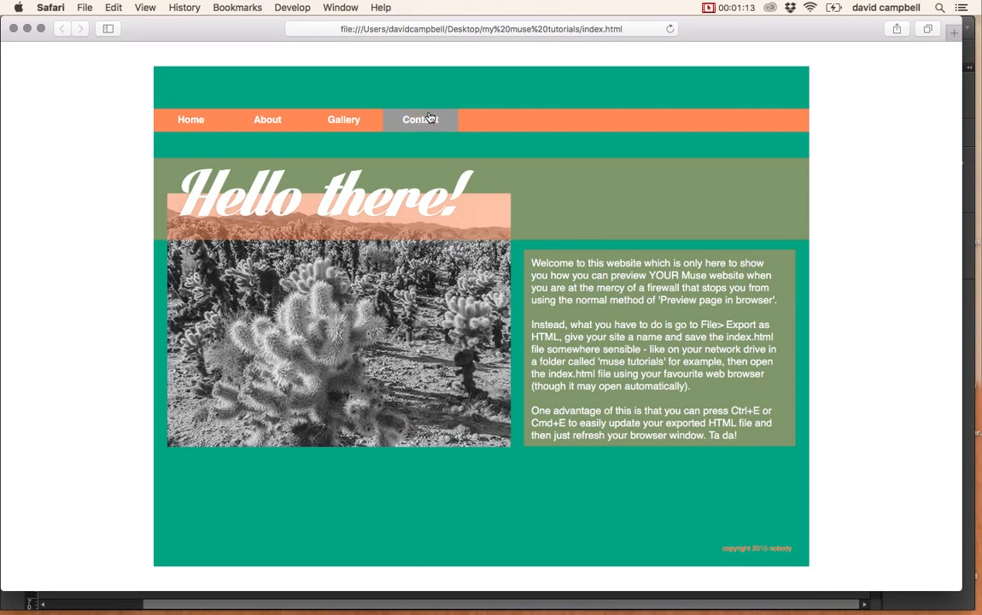
{"action": "mouse_move", "coordinate": [427, 495]}
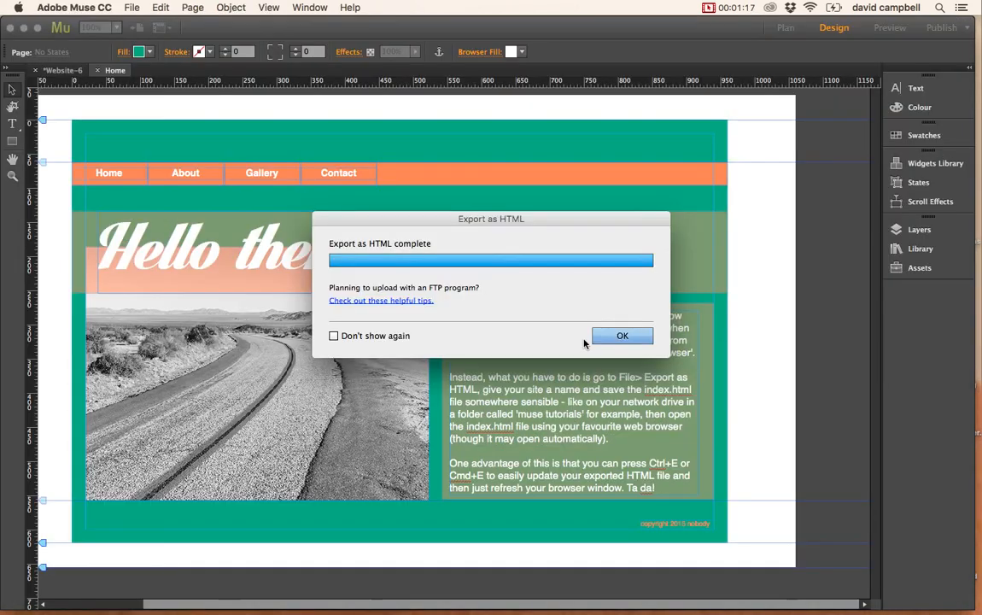
- Dismiss the export-complete message and select the Hello there! heading for retyping as Go away!
{"action": "left_click", "coordinate": [622, 335]}
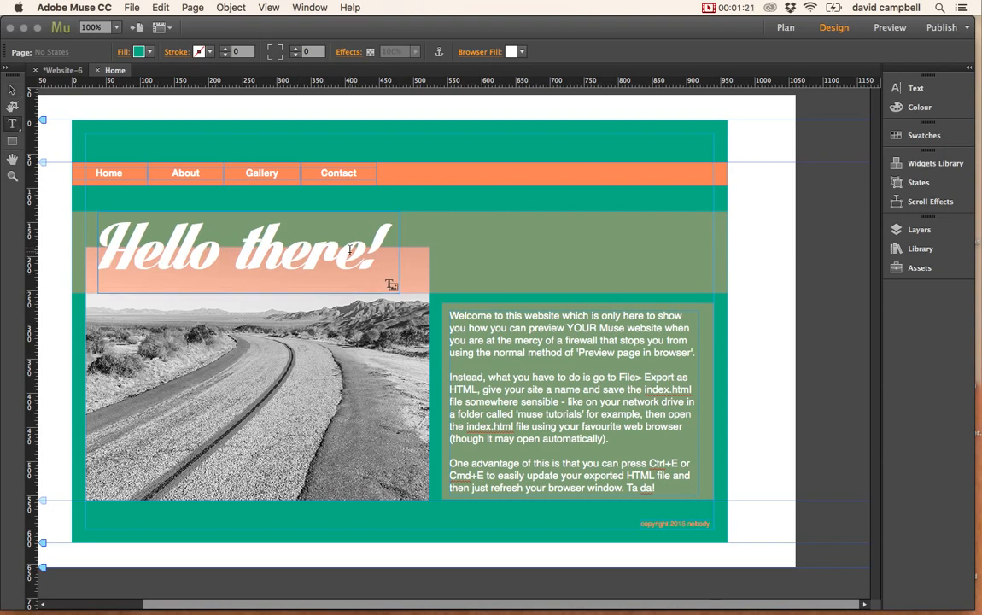
{"action": "triple_click", "coordinate": [231, 248]}
{"action": "type", "text": "Go away!"}
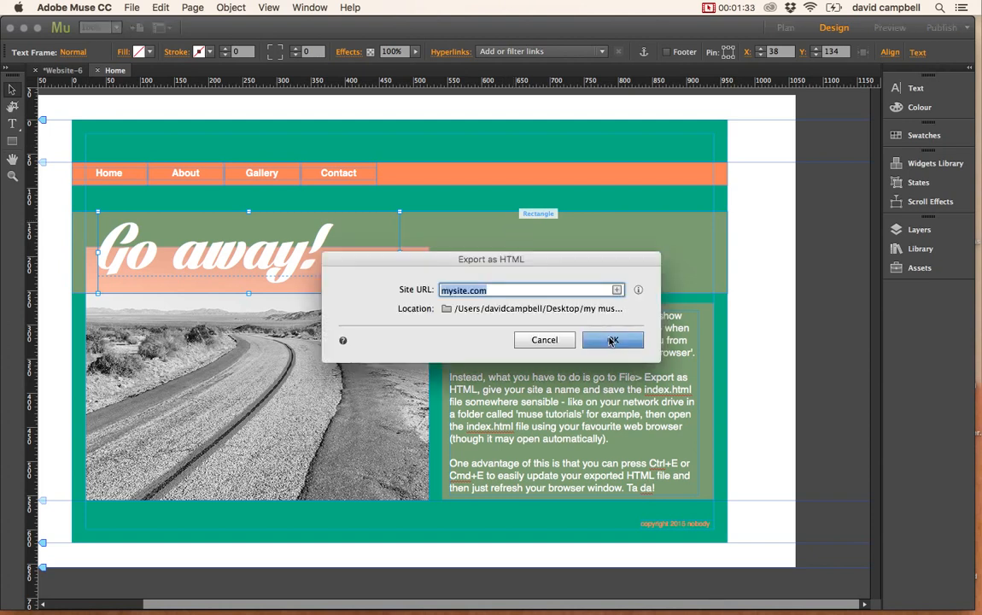
- Re-export the site and confirm the Safari preview now shows the Go away! heading
{"action": "left_click", "coordinate": [613, 339]}
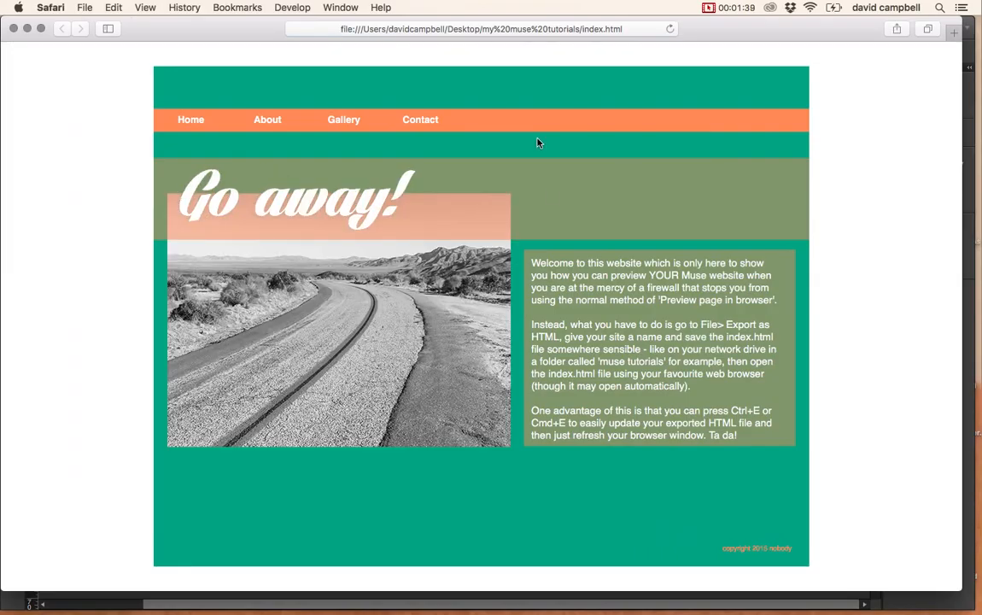
{"action": "mouse_move", "coordinate": [444, 231]}
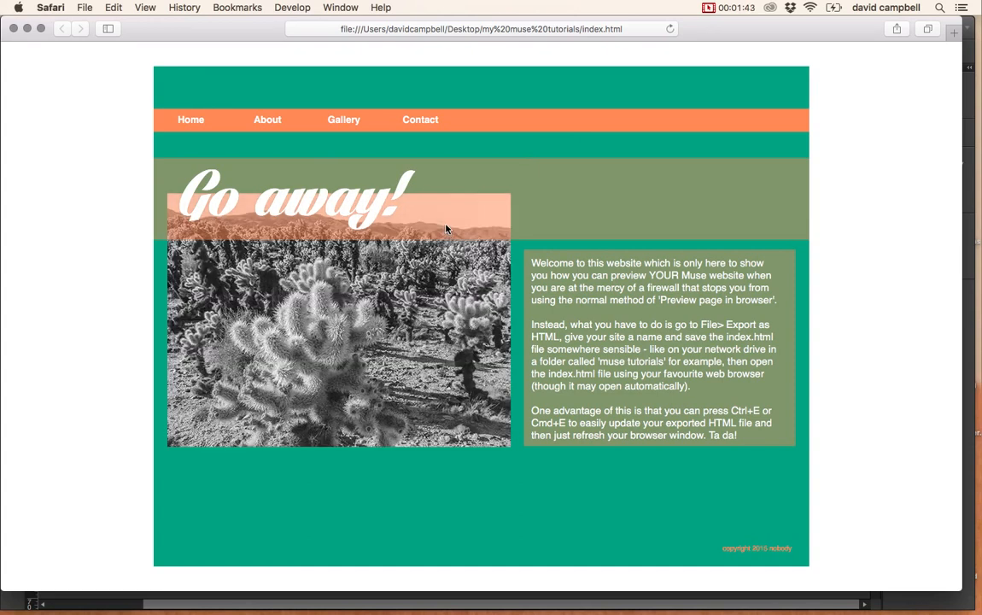
{"action": "mouse_move", "coordinate": [268, 154]}
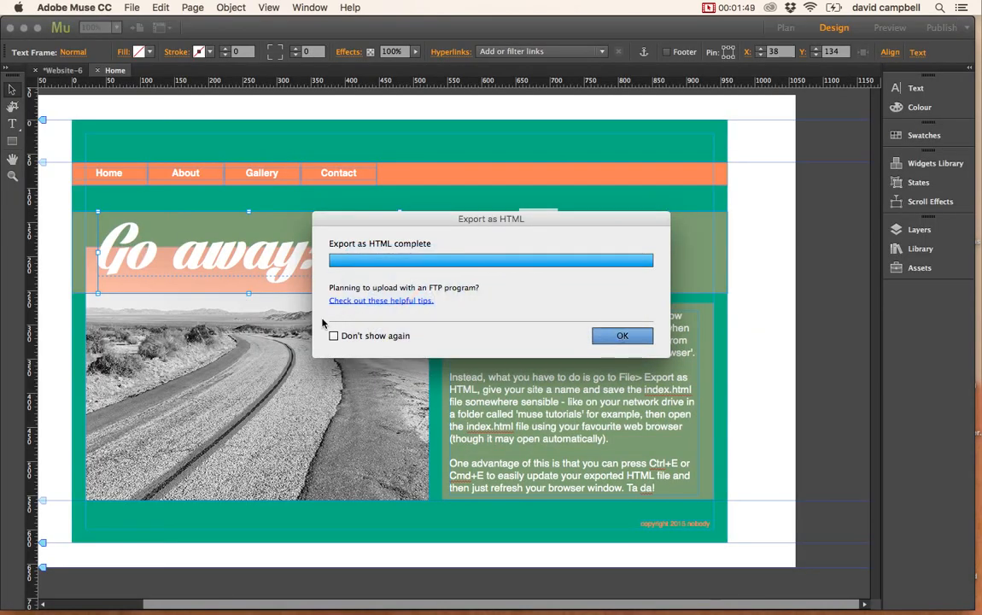
{"action": "left_click", "coordinate": [622, 334]}
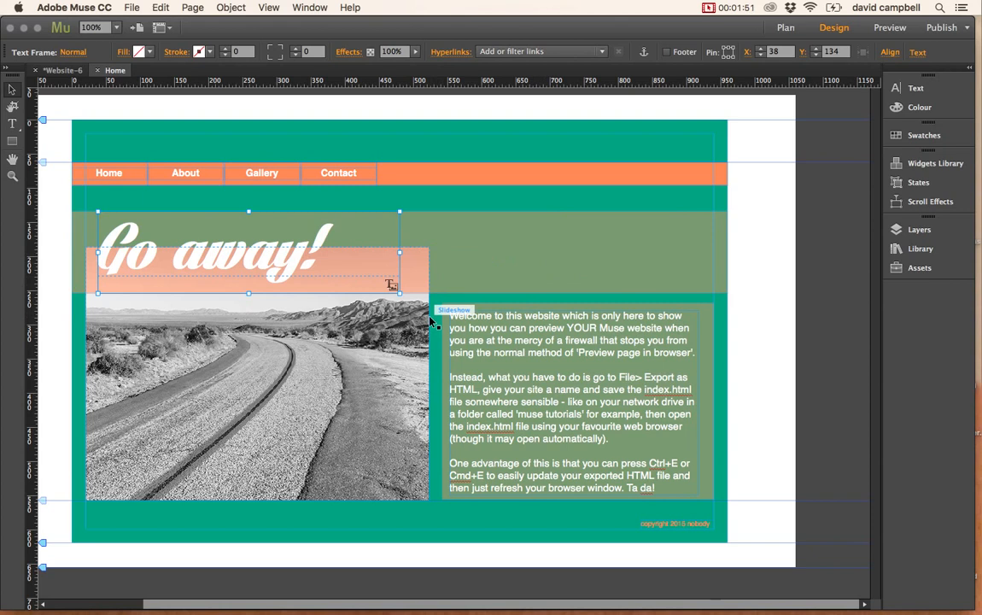